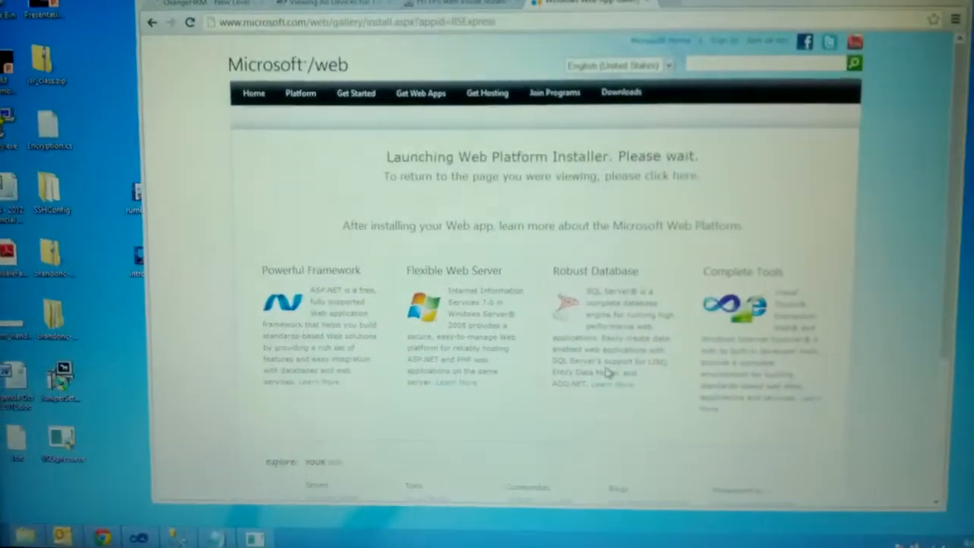
# Step: Bring up the Windows 8 Start screen to search for an app
pyautogui.press('ctrl+alt+delete')
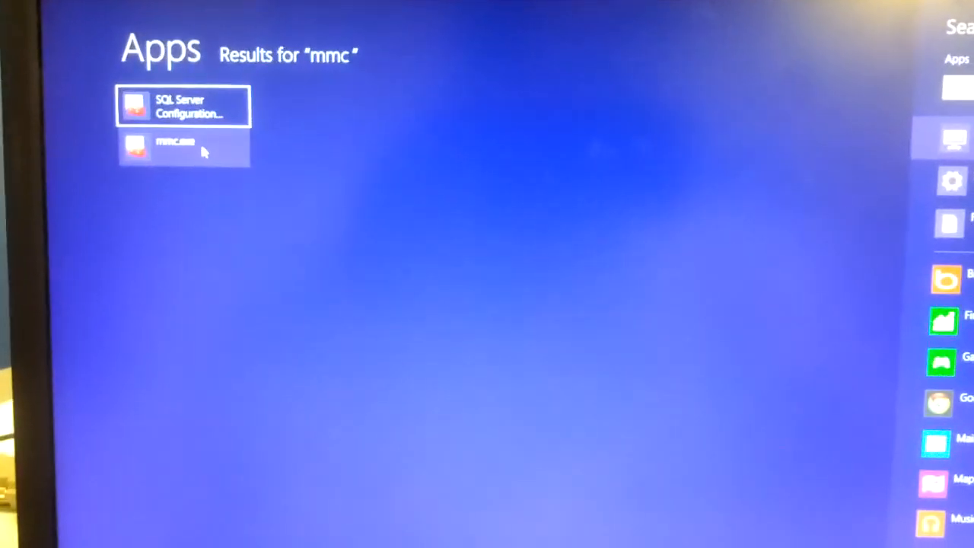
# Step: Launch mmc.exe from the Apps search results for "mmc"
pyautogui.click(182, 146)
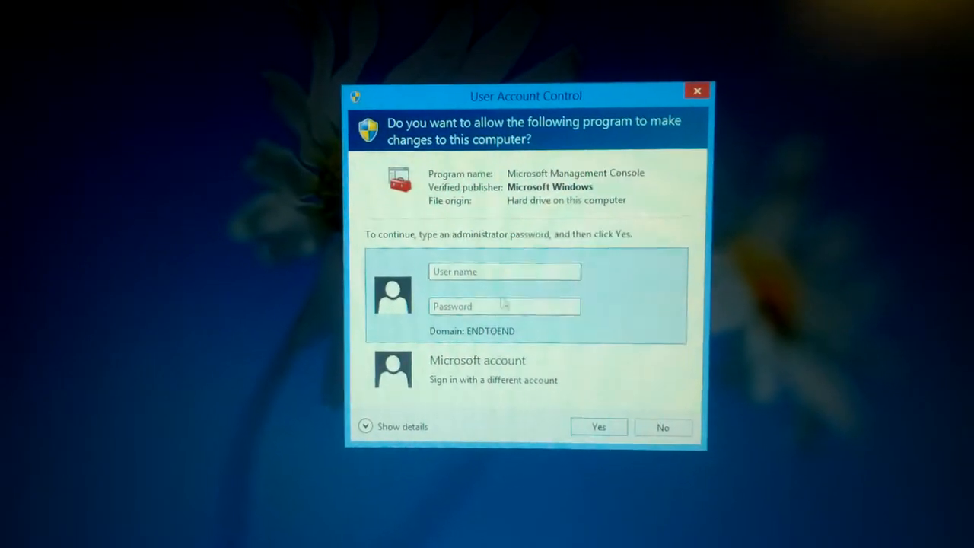
# Step: Enter admin user name 'dr' and password in the UAC prompt and approve the console
pyautogui.write('drobinson.a')
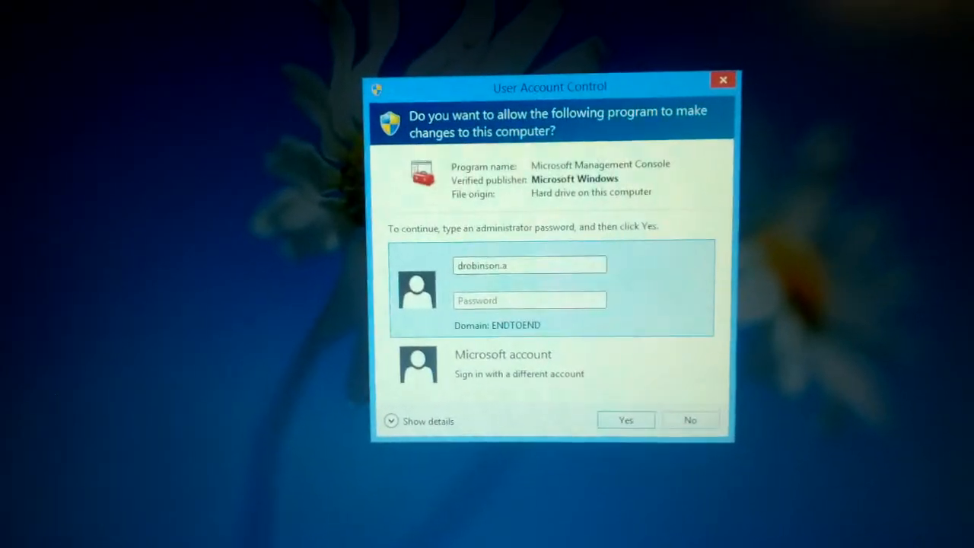
pyautogui.write('•••')
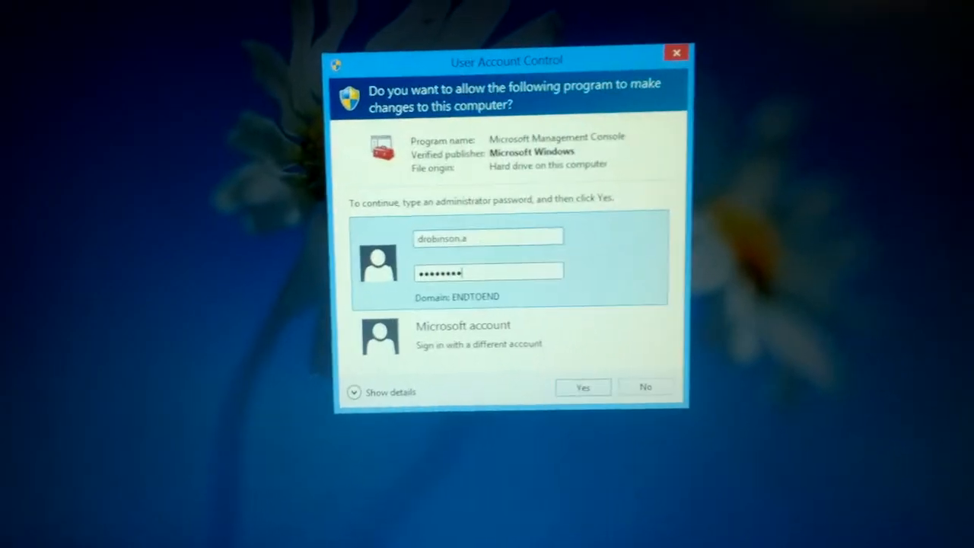
pyautogui.click(584, 387)
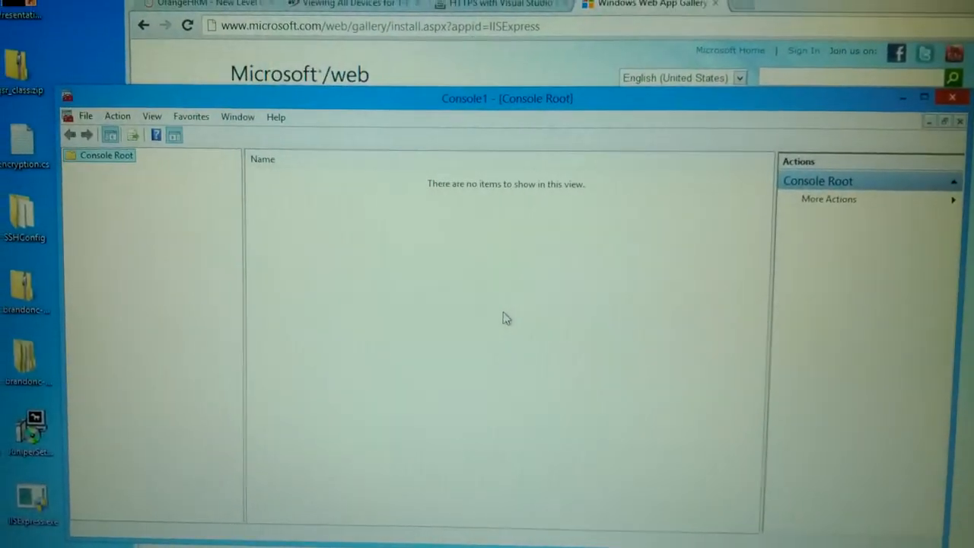